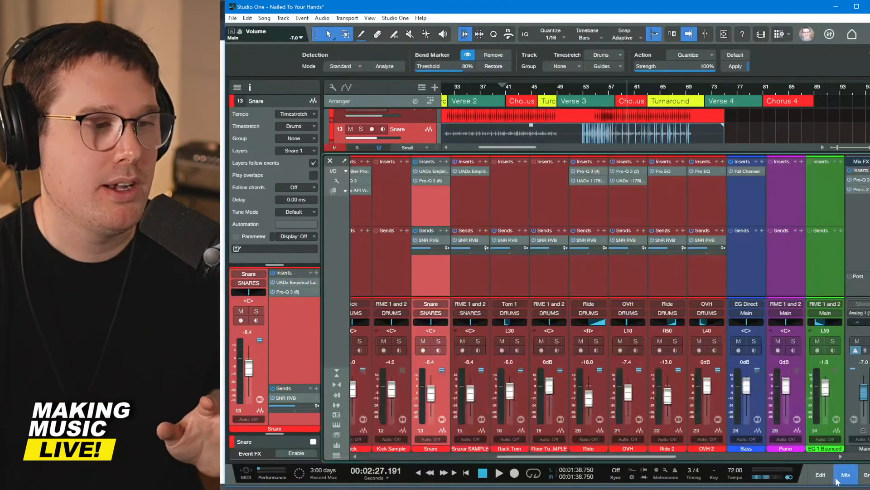
# - Scroll right through the mixer channels to review the console layout
pyautogui.hscroll(3)
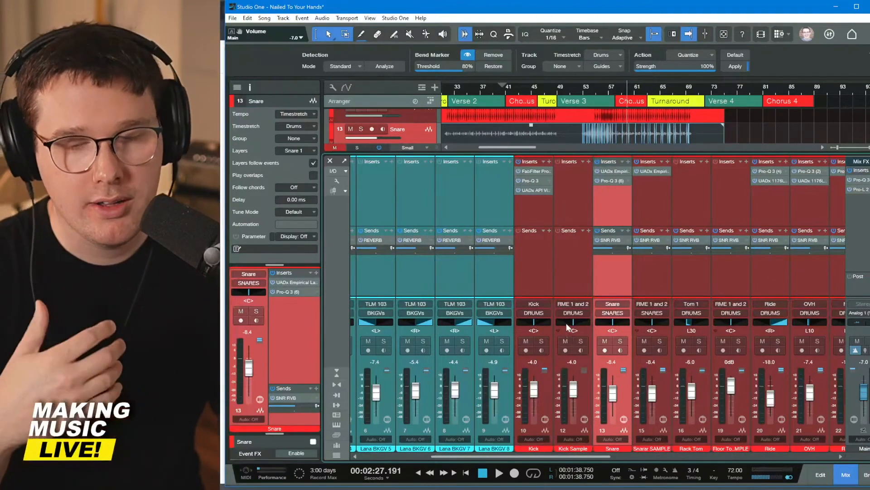
pyautogui.moveTo(575, 340)
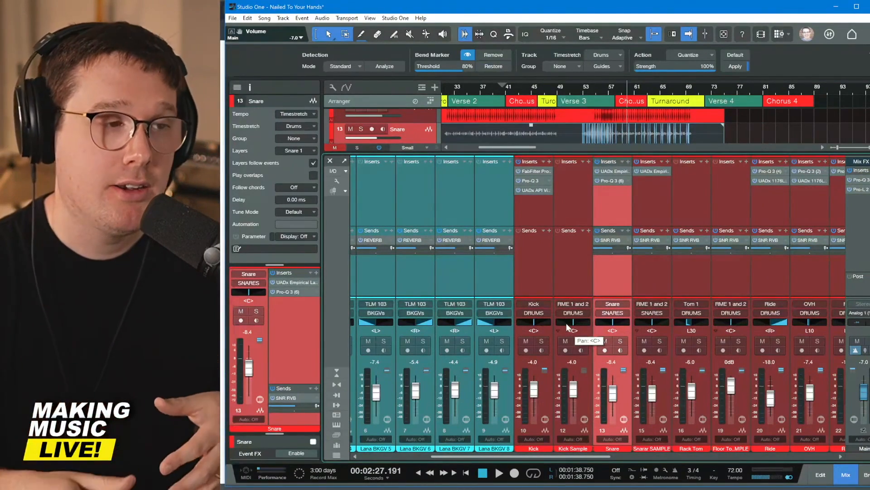
pyautogui.moveTo(583, 216)
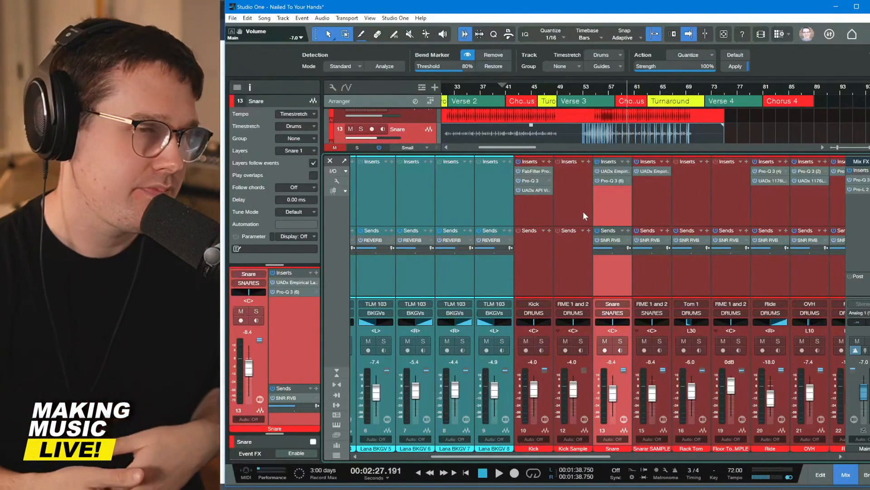
pyautogui.moveTo(614, 284)
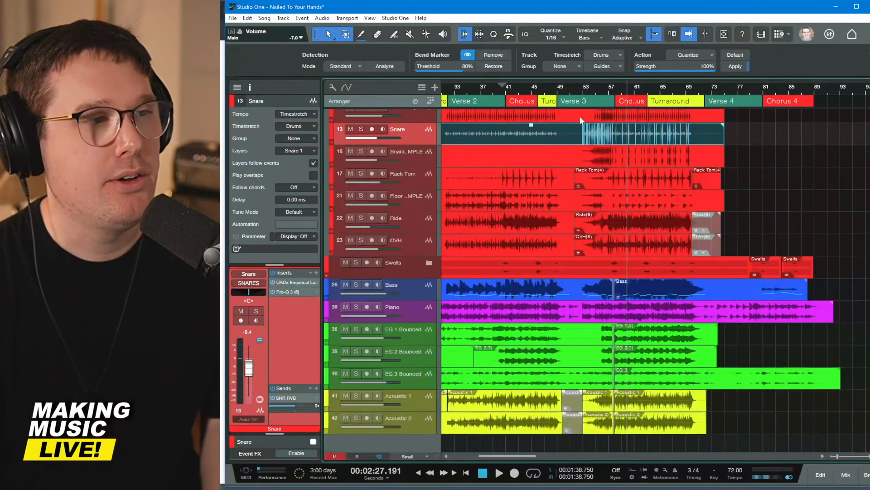
# - Return to the top of the arrangement and reopen the mixer at the Lana Lead and BKGV channels
pyautogui.scroll(3)
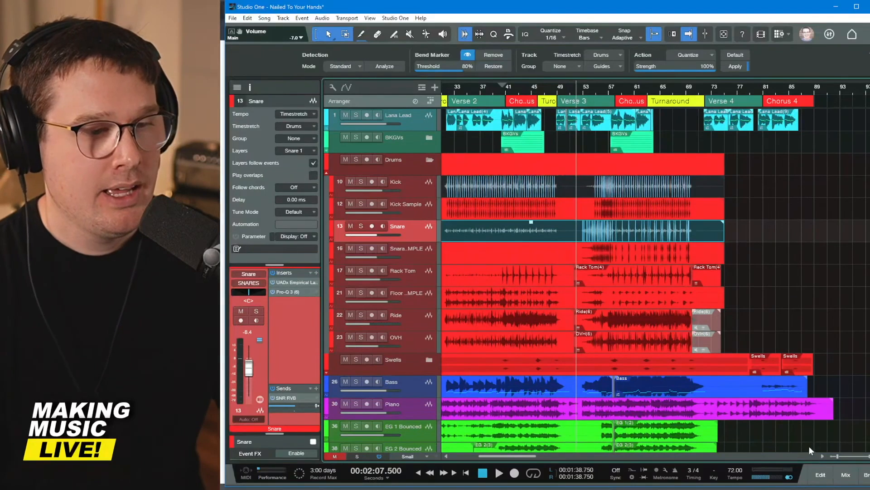
pyautogui.click(845, 474)
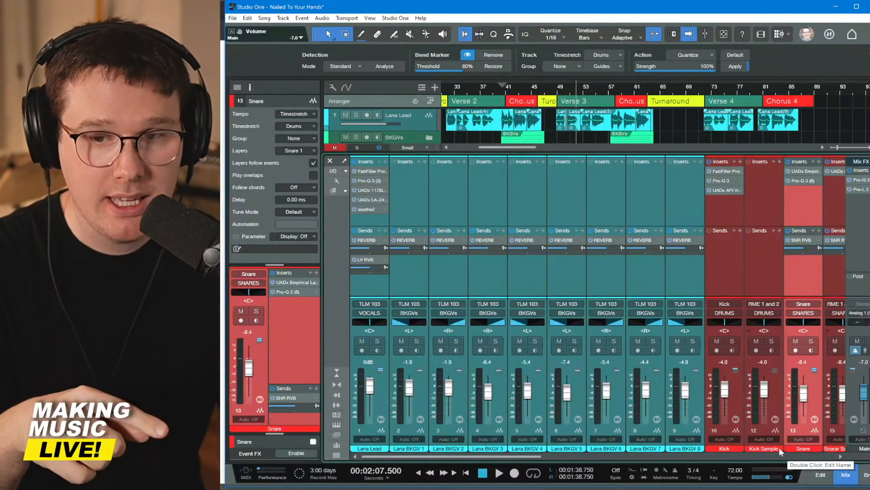
pyautogui.moveTo(832, 346)
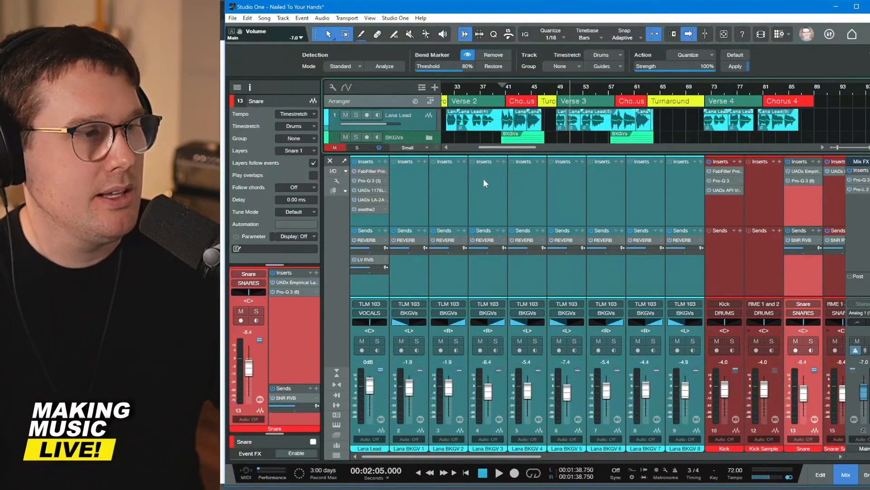
# - Select the Lana Lead channel and start playback to audition the drum channels
pyautogui.click(498, 473)
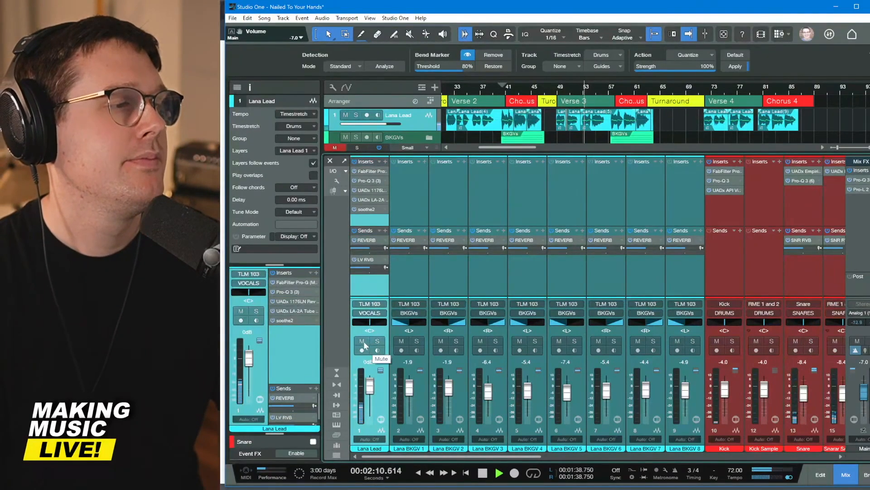
pyautogui.click(361, 341)
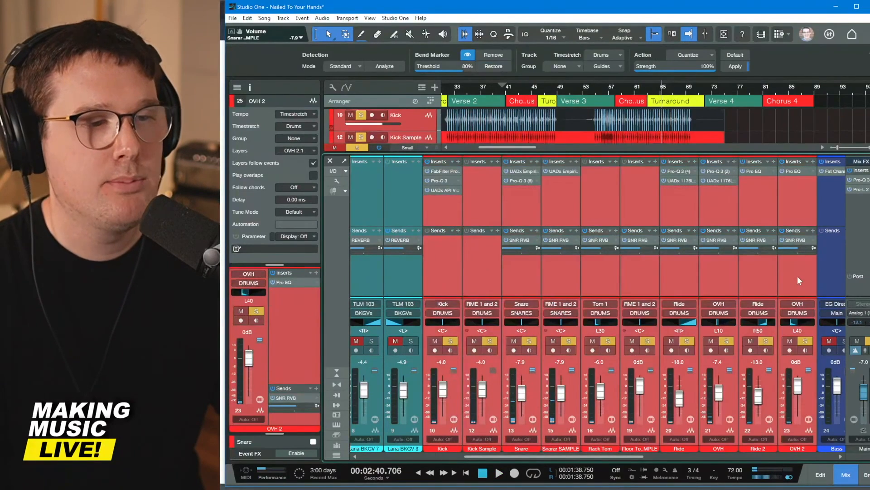
# - Close the console so the drum, bass, piano and guitar tracks fill the window
pyautogui.click(405, 136)
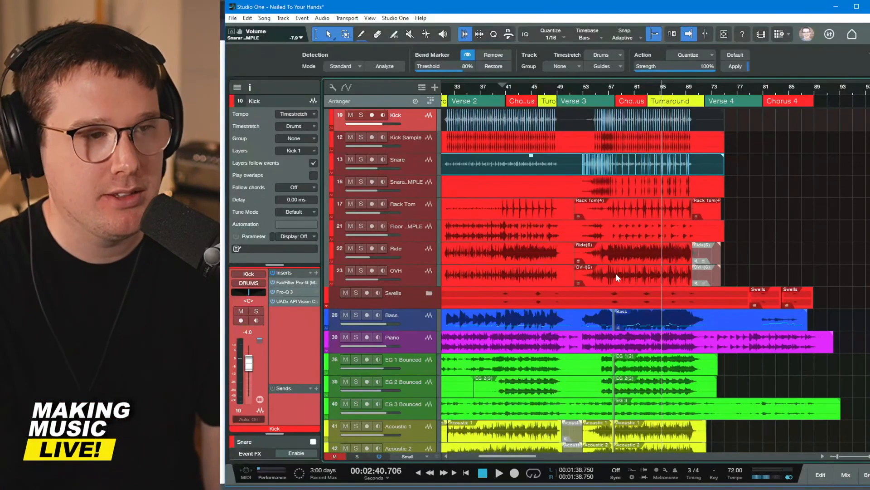
pyautogui.moveTo(531, 171)
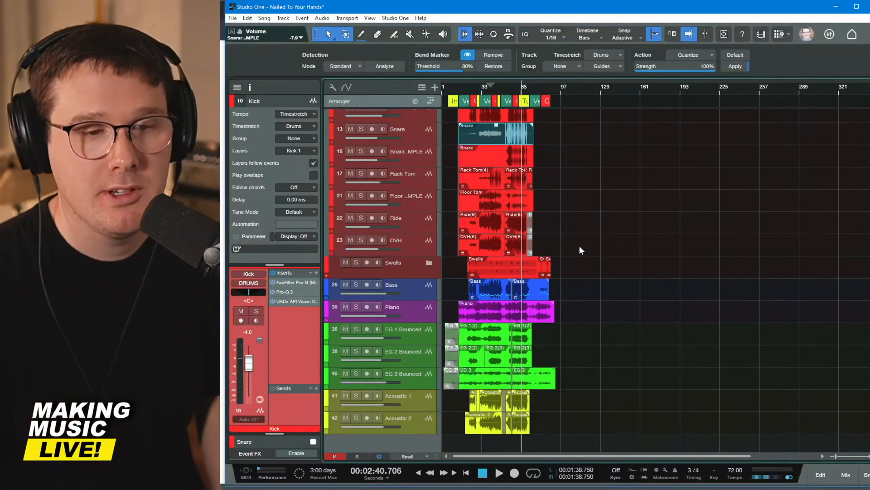
pyautogui.scroll(3)
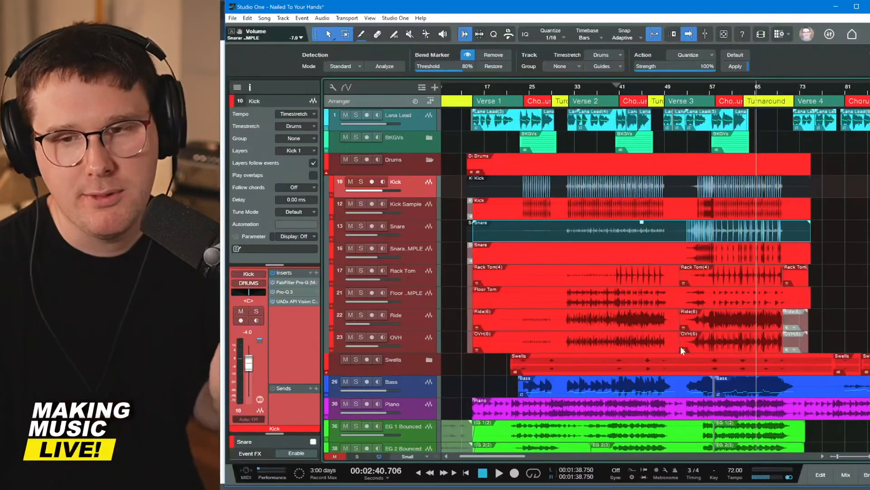
pyautogui.moveTo(731, 416)
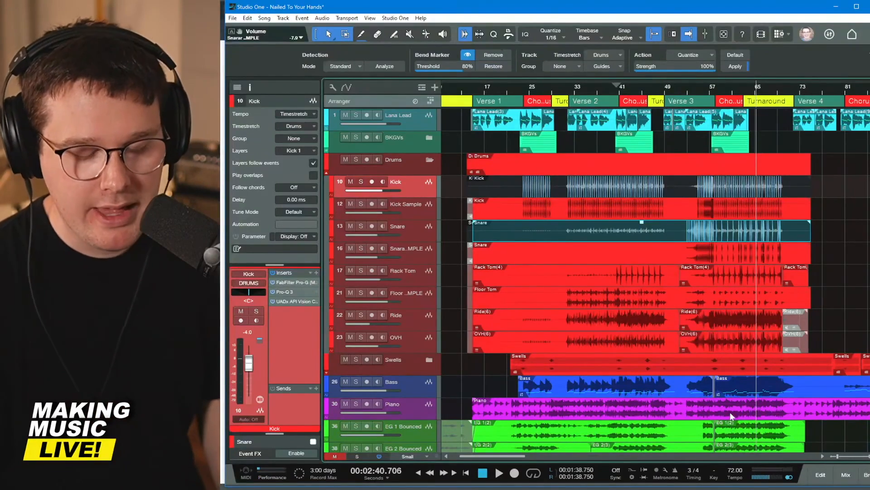